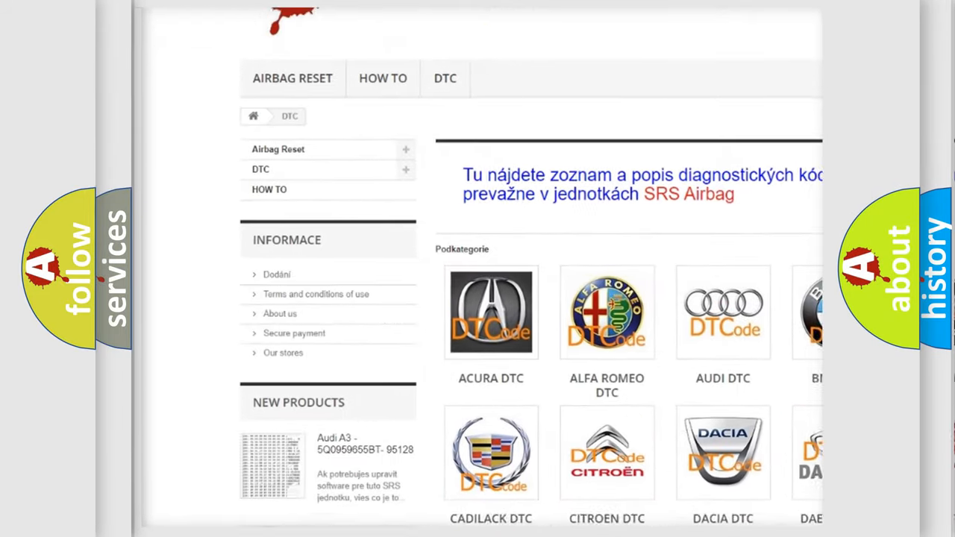
# Scroll down the DTC subcategory page to the Isuzu through Kia brand tiles
pyautogui.scroll(-3)
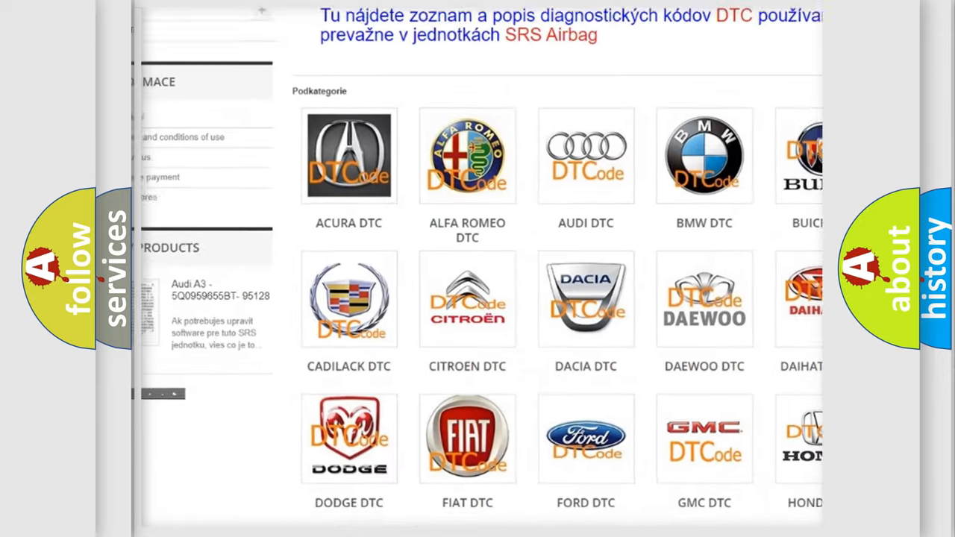
pyautogui.scroll(-3)
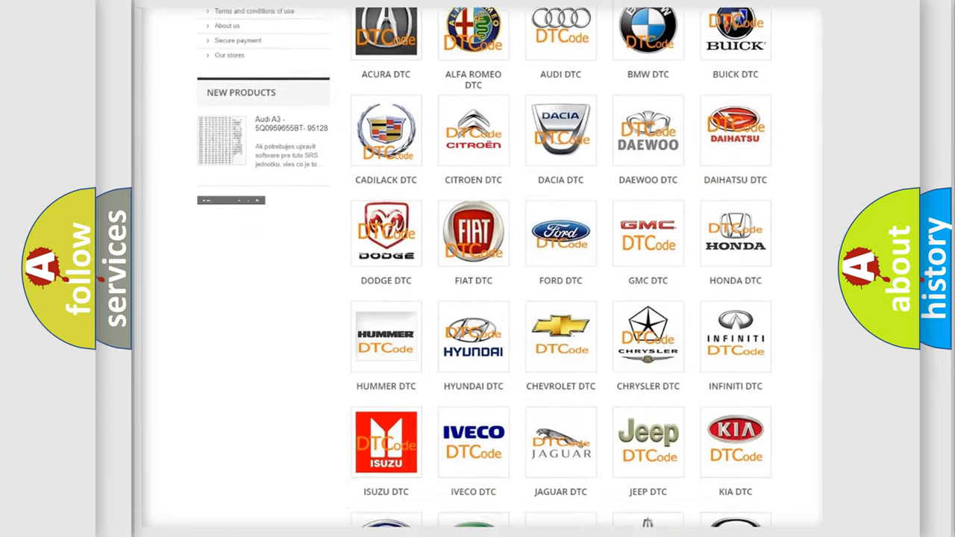
pyautogui.scroll(-3)
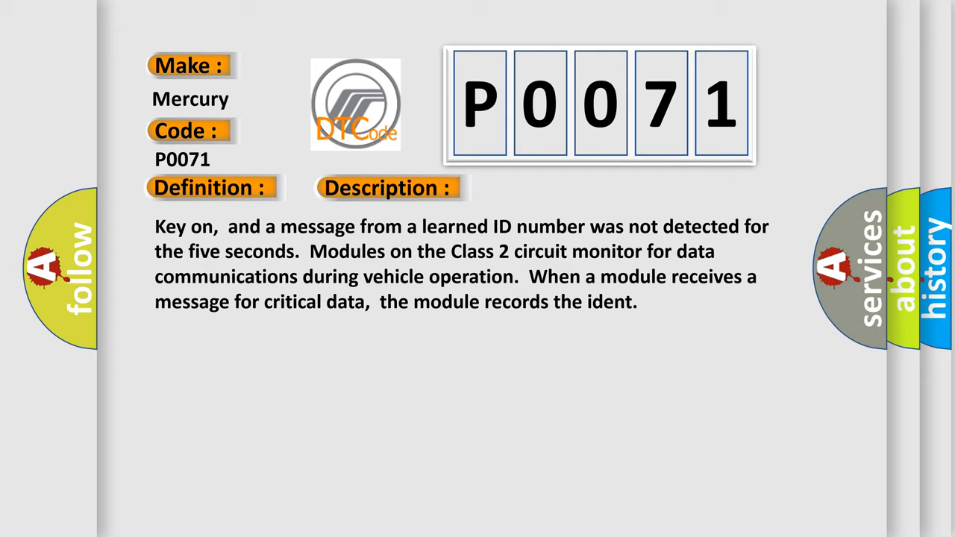
# Advance the slideshow to the Mercury P0071 causes slide listing SDM Class 2 circuit faults
pyautogui.click(547, 188)
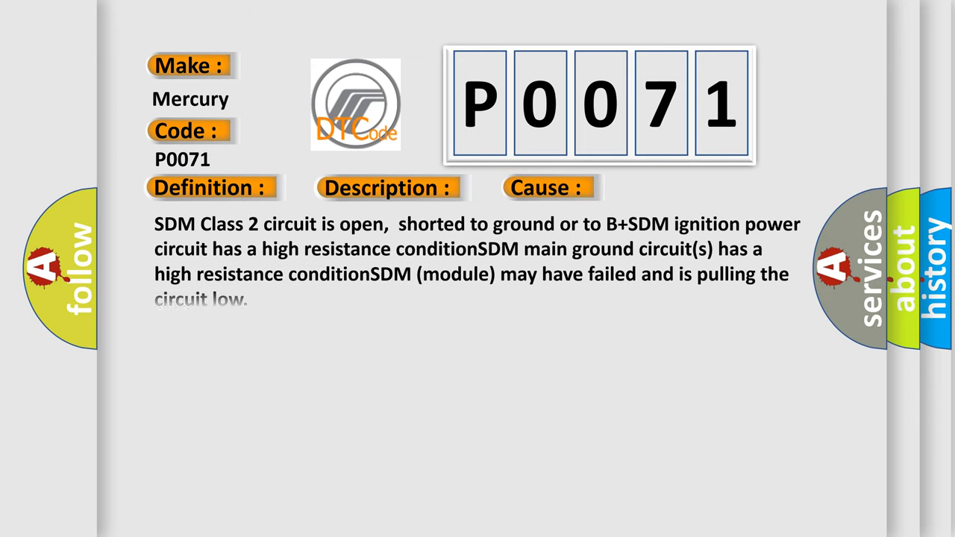